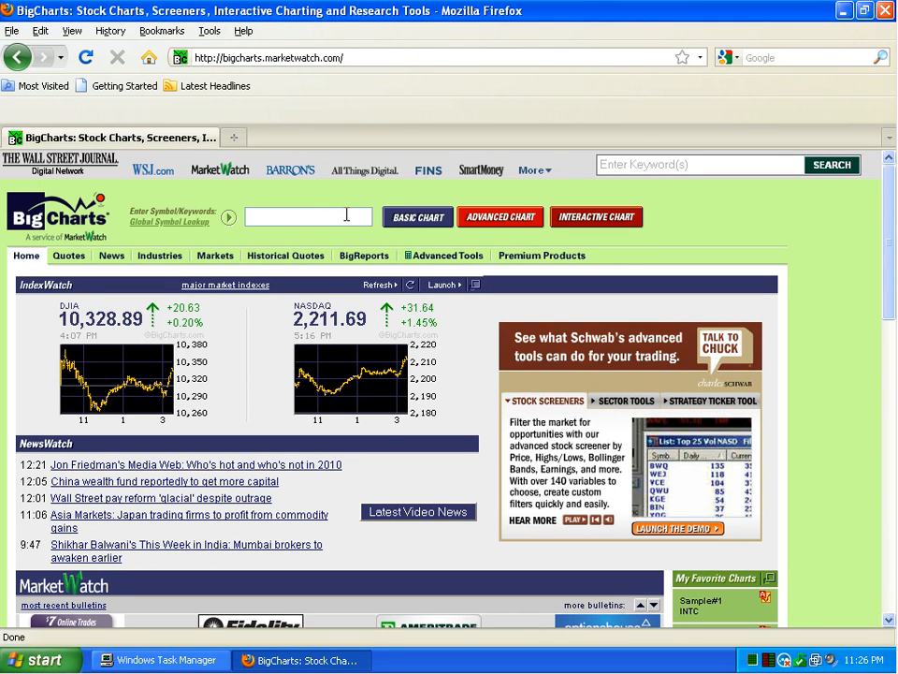
# Type the Hess Corp ticker HES into the BigCharts symbol box
pyautogui.write('HE')
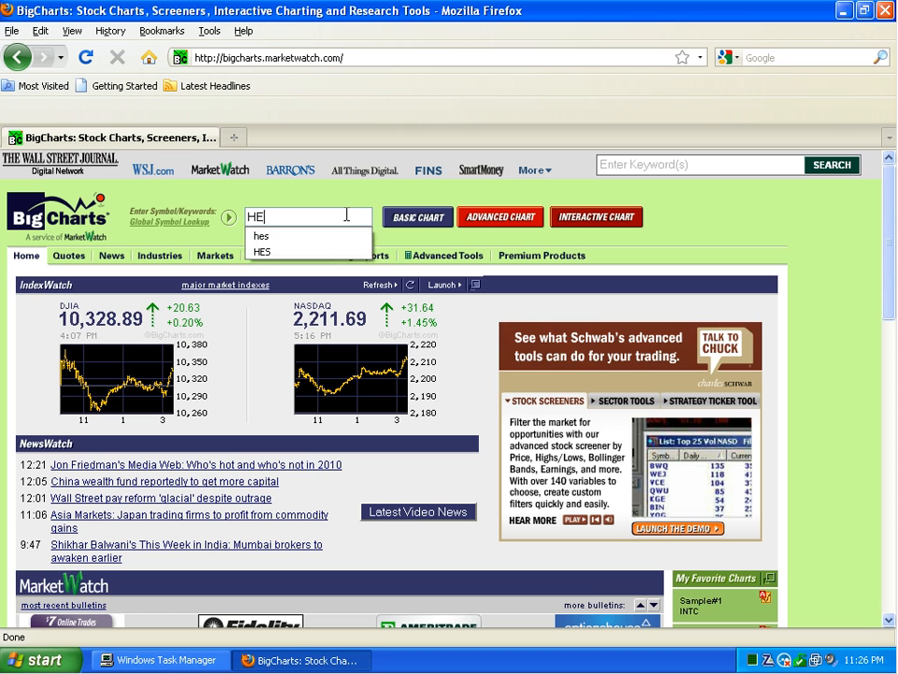
pyautogui.write('S')
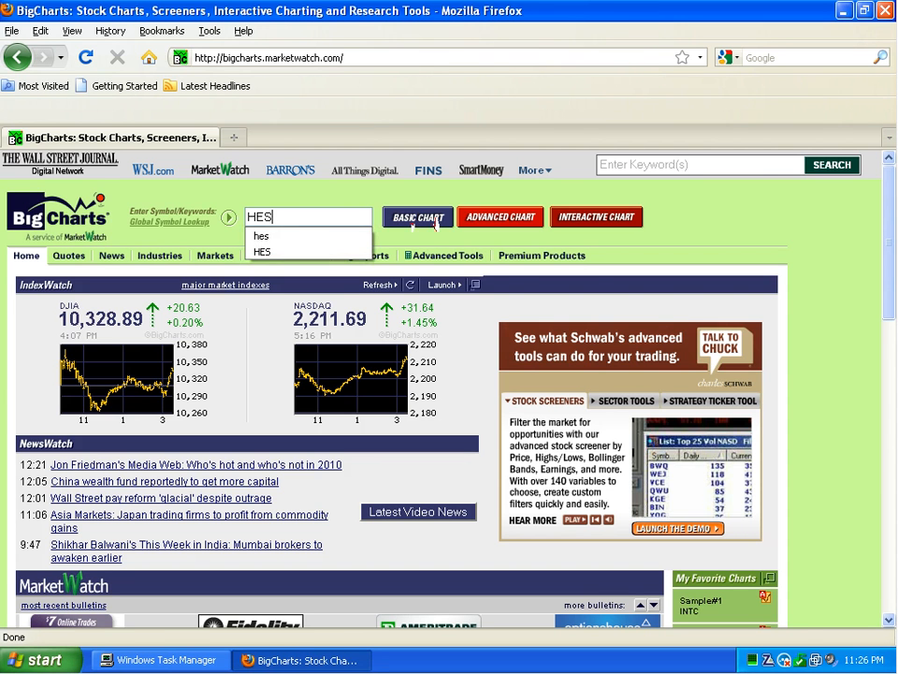
# Bring up the HES basic chart and quote page, scrolling through it
pyautogui.click(417, 216)
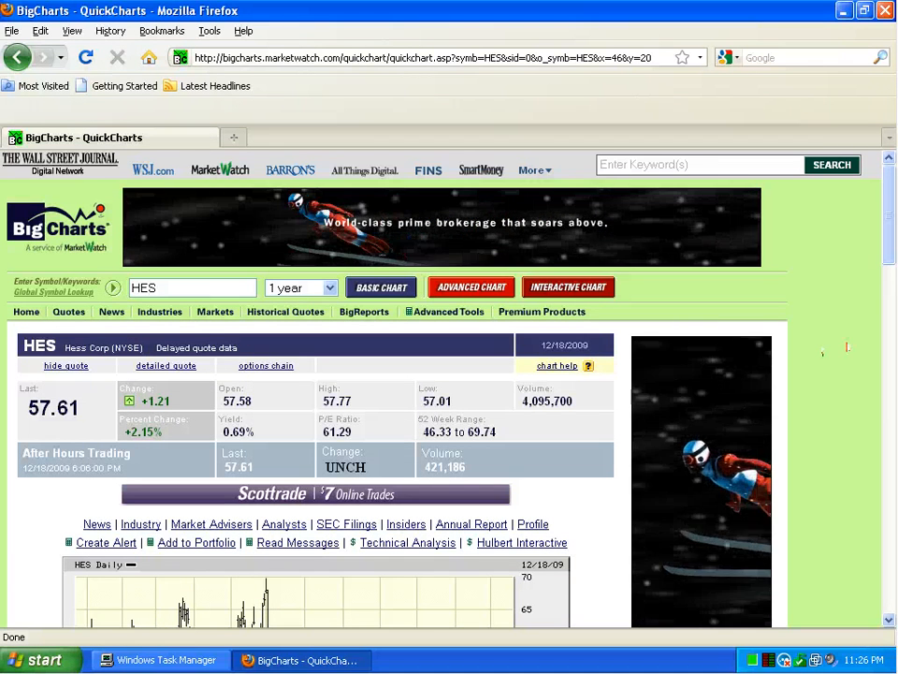
pyautogui.scroll(-3)
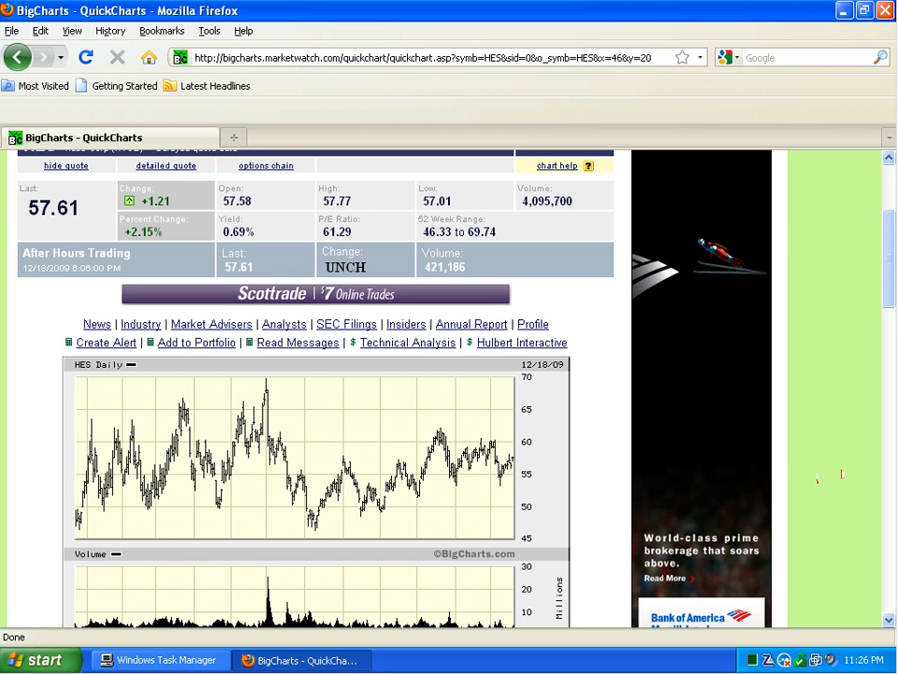
pyautogui.scroll(3)
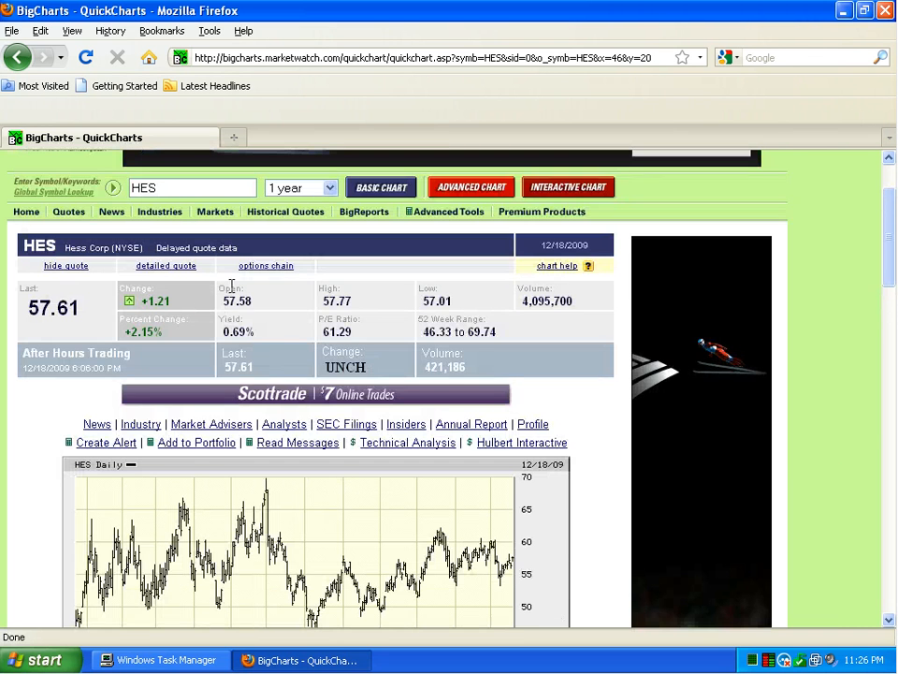
# Open the options chain page for Hess Corp
pyautogui.click(265, 265)
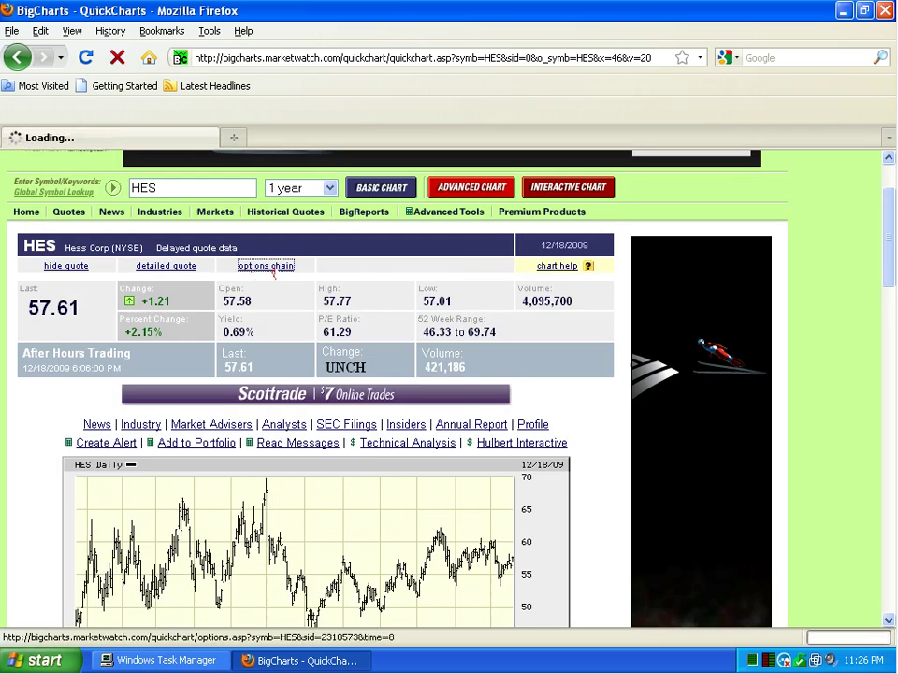
pyautogui.click(267, 266)
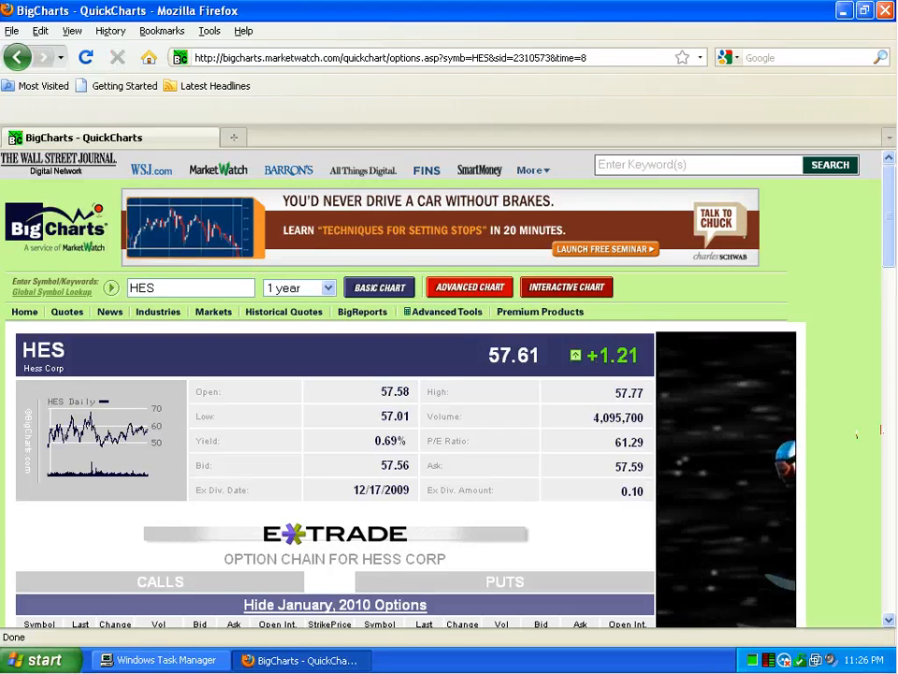
# Scroll to the January 2010 HES calls and puts table near the 57.61 price
pyautogui.scroll(-3)
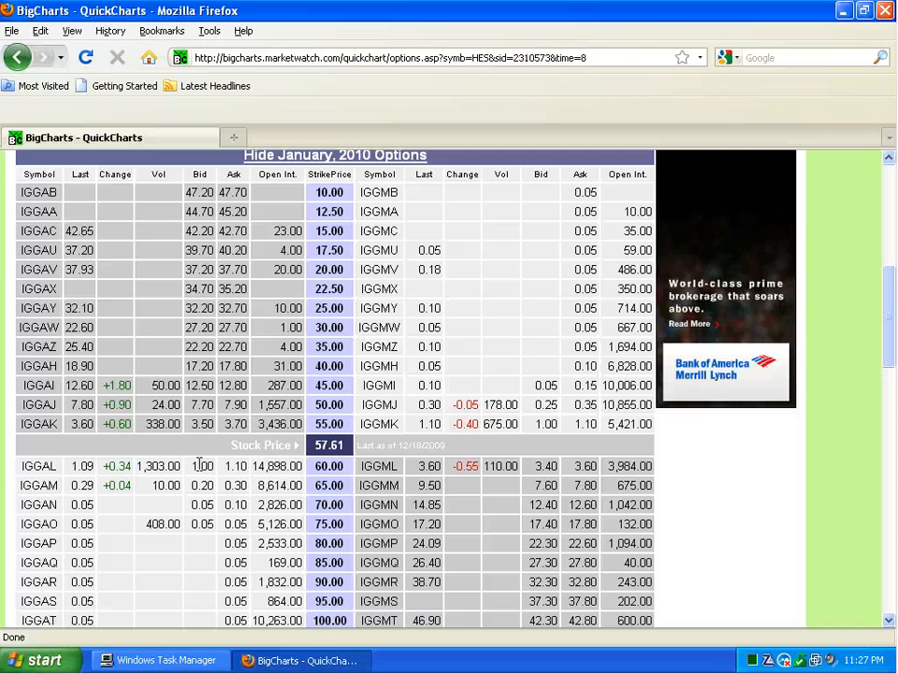
pyautogui.moveTo(202, 465)
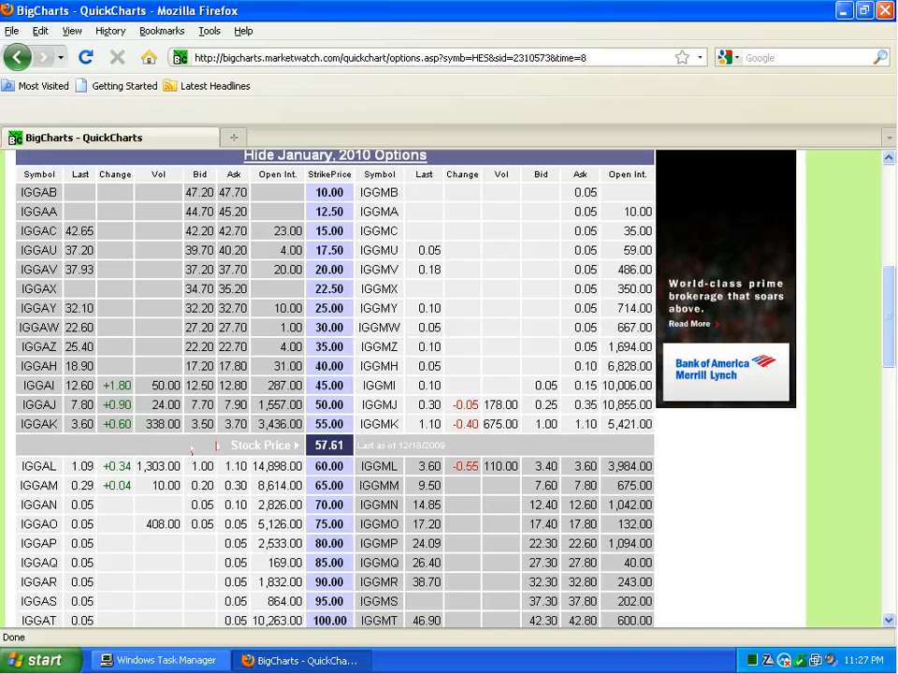